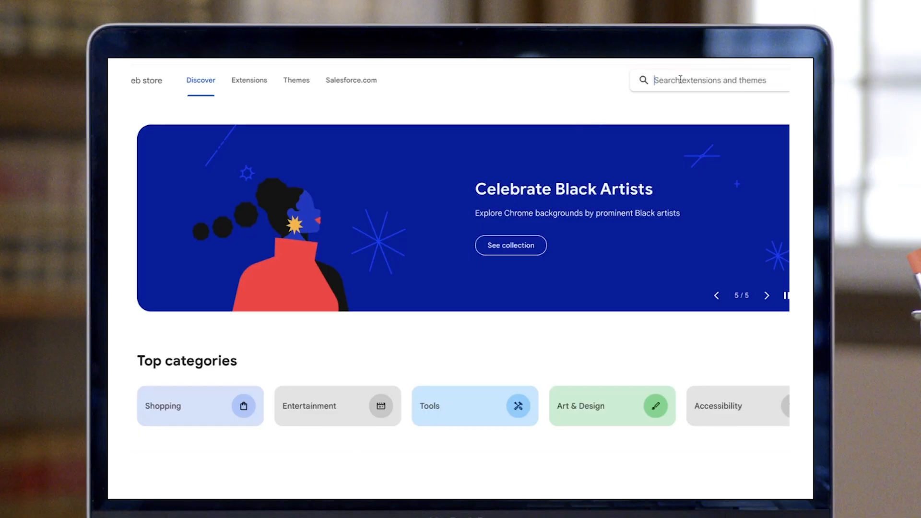
- Search the store for 'Salesforce Interactions' and add the SDK Launcher extension to Chrome
{"action": "type", "text": "Salesforce"}
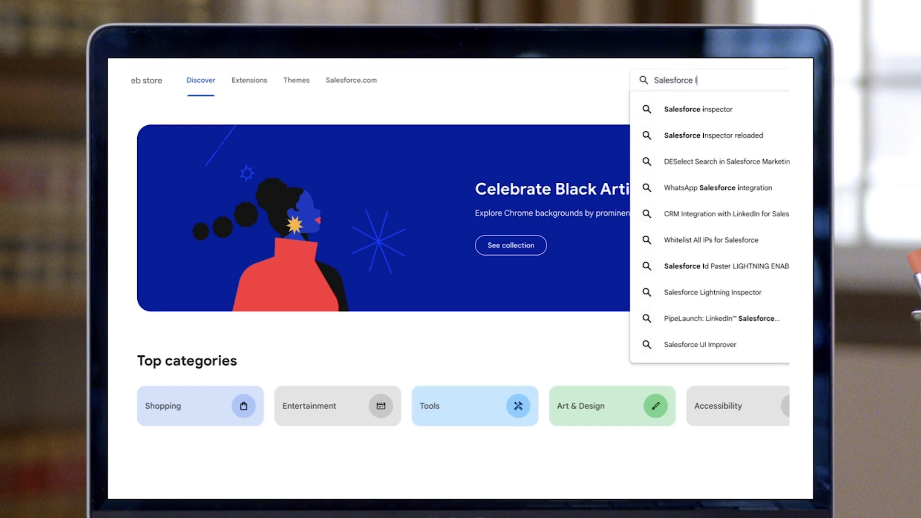
{"action": "type", "text": "Inter"}
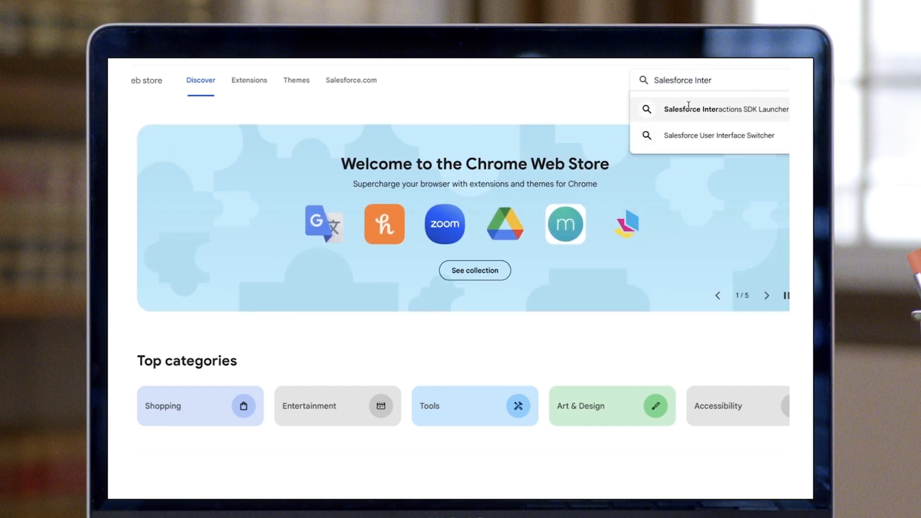
{"action": "left_click", "coordinate": [725, 109]}
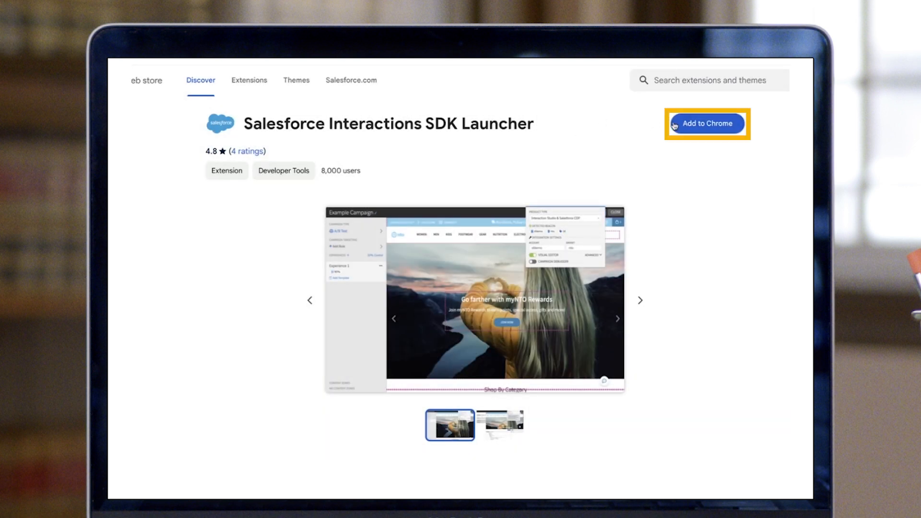
{"action": "left_click", "coordinate": [706, 124]}
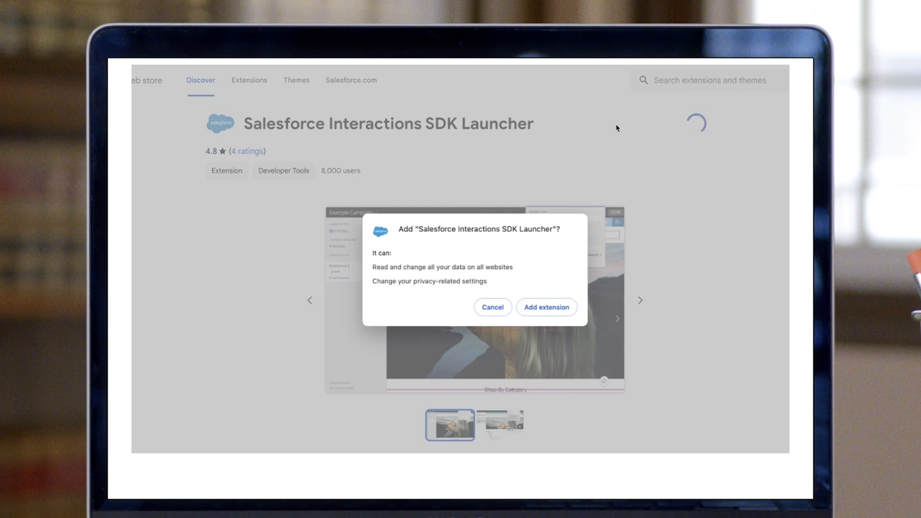
{"action": "left_click", "coordinate": [545, 306]}
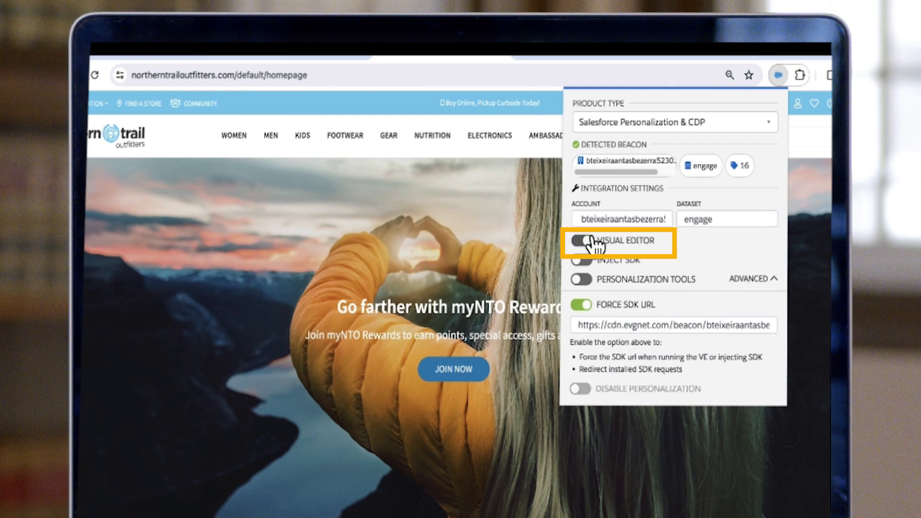
- Switch on the Visual Editor toggle in the extension popup
{"action": "left_click", "coordinate": [581, 240]}
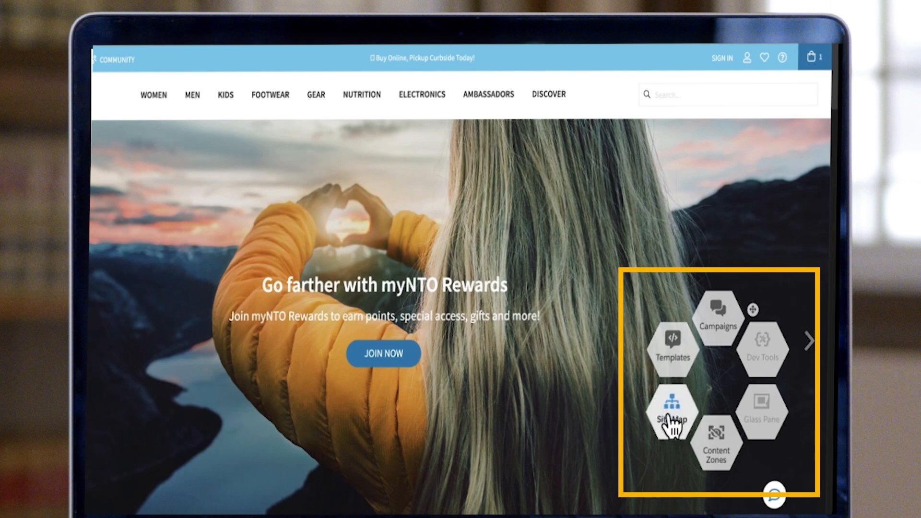
{"action": "mouse_move", "coordinate": [716, 437]}
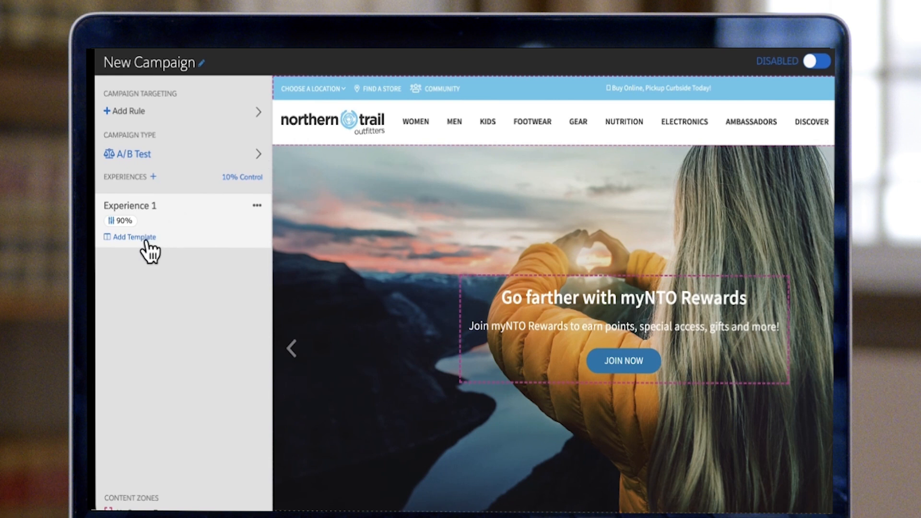
- Add the Einstein Product Recommendations template under Experience 1
{"action": "left_click", "coordinate": [133, 237]}
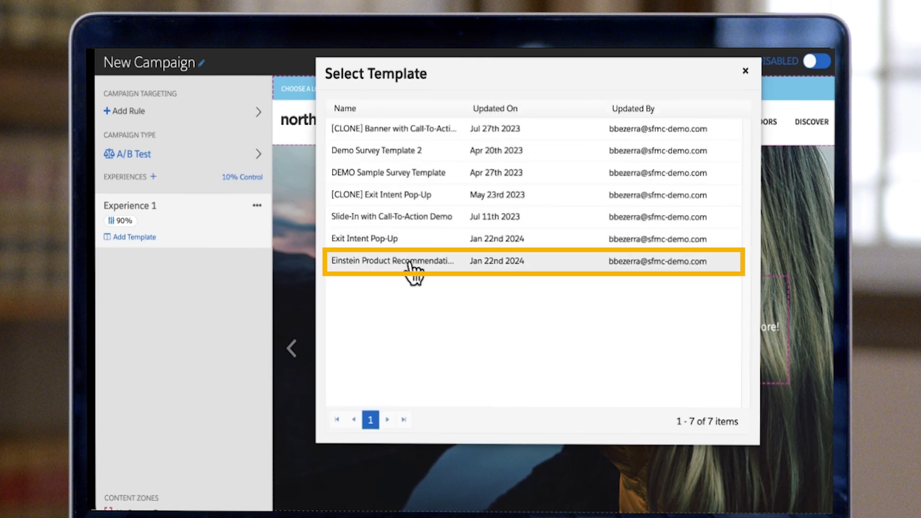
{"action": "left_click", "coordinate": [392, 261]}
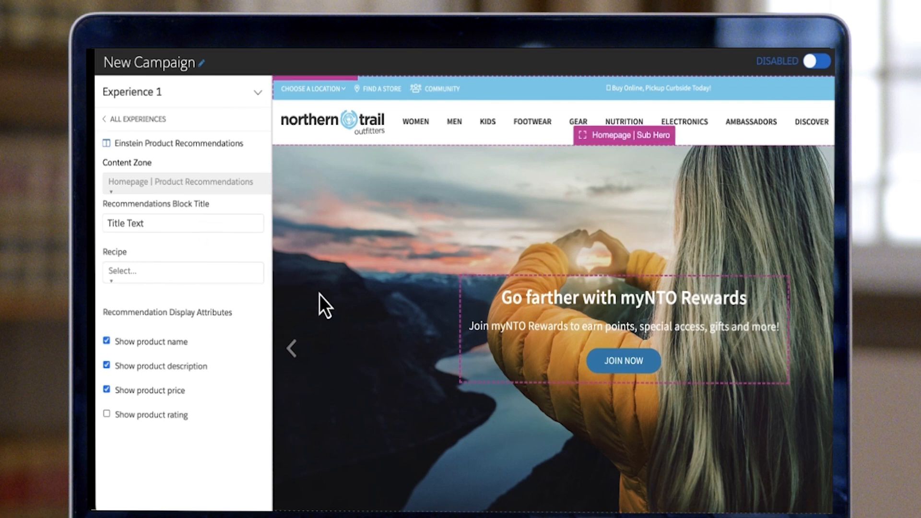
{"action": "mouse_move", "coordinate": [420, 350]}
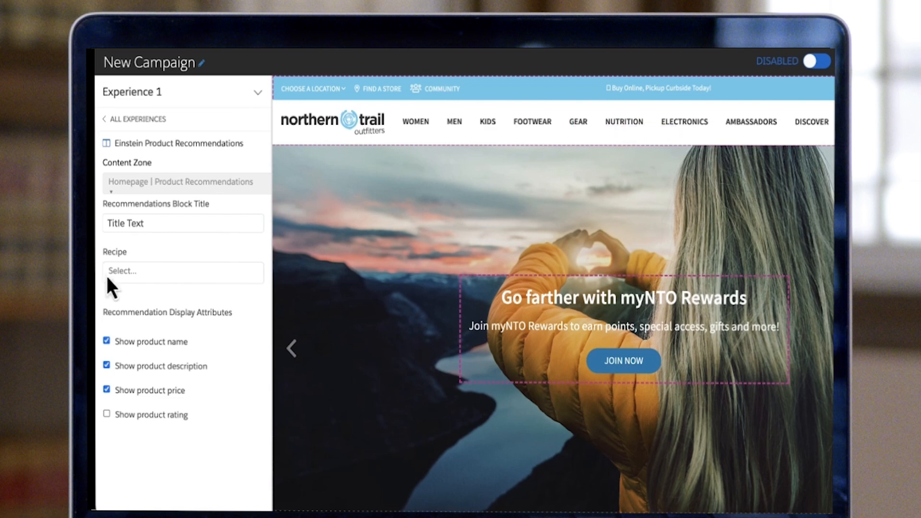
- Use the Demo Product Recommendation recipe titled 'More to Explore', hide descriptions, and return to All Experiences
{"action": "left_click", "coordinate": [183, 272]}
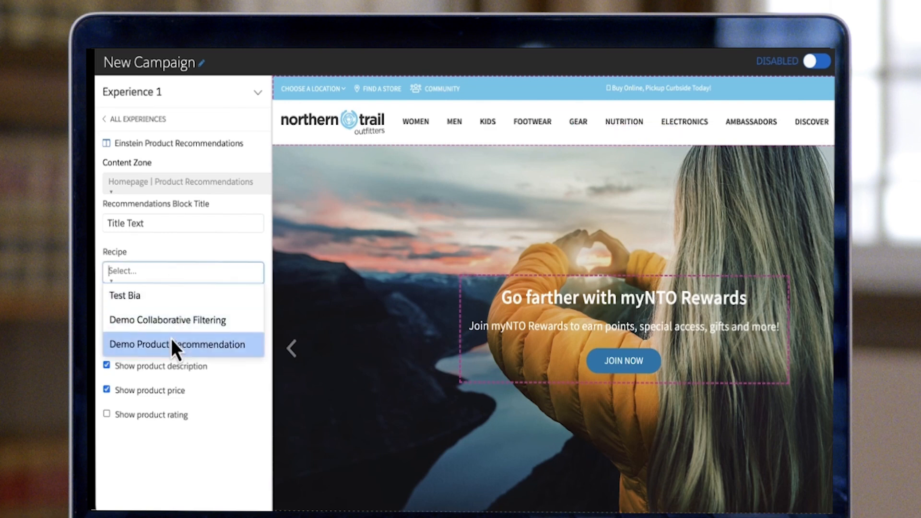
{"action": "left_click", "coordinate": [183, 344]}
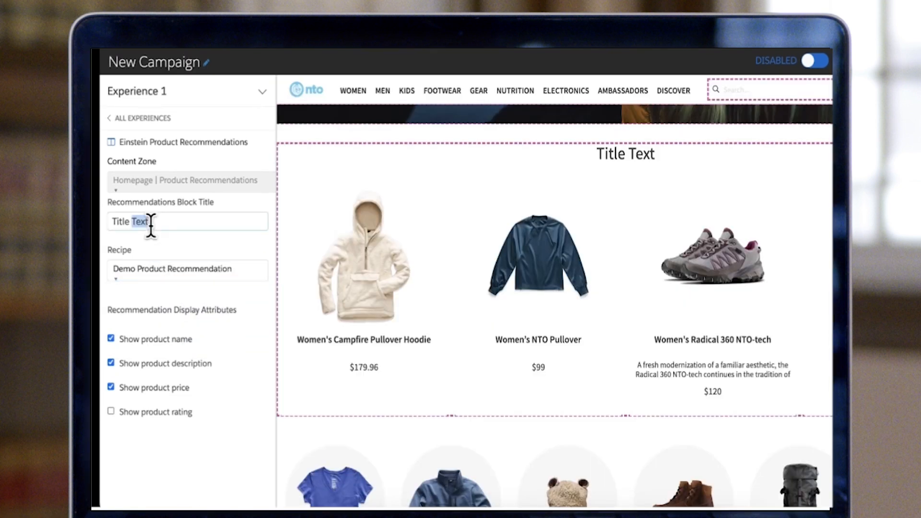
{"action": "type", "text": "More"}
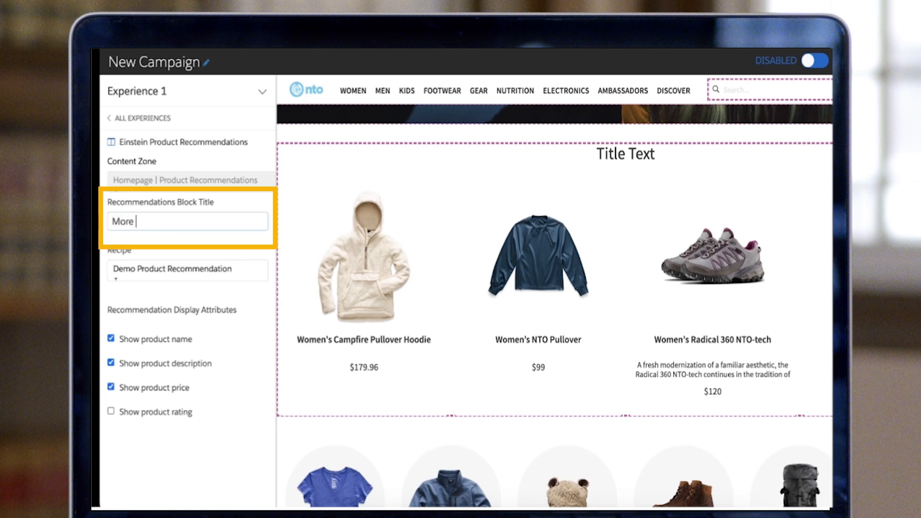
{"action": "type", "text": "to Explore"}
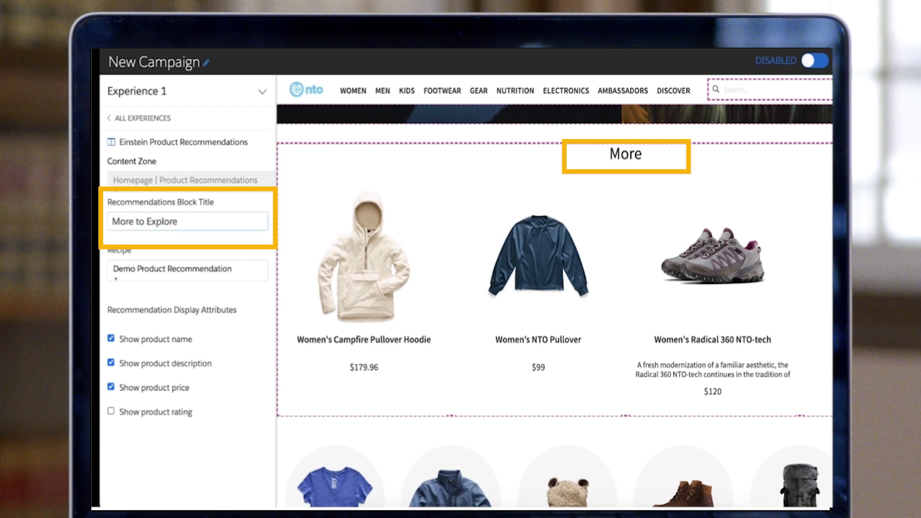
{"action": "left_click", "coordinate": [111, 363]}
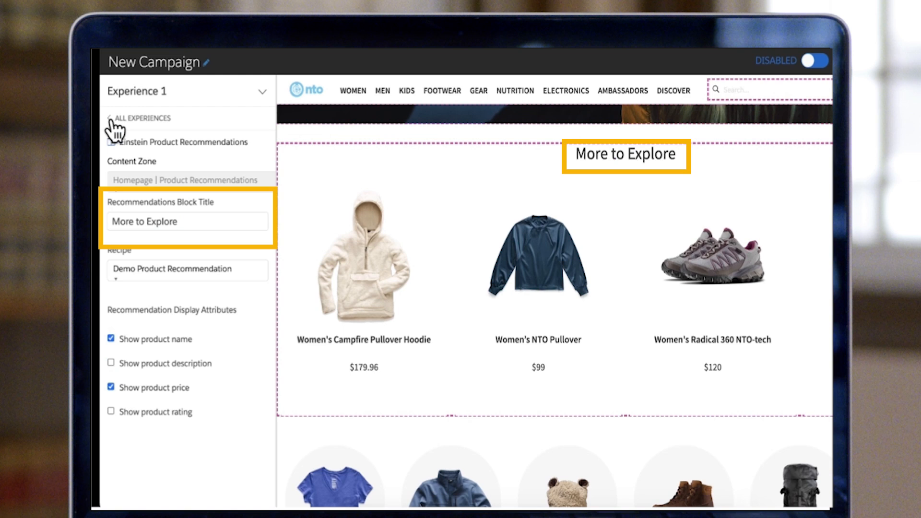
{"action": "left_click", "coordinate": [142, 118]}
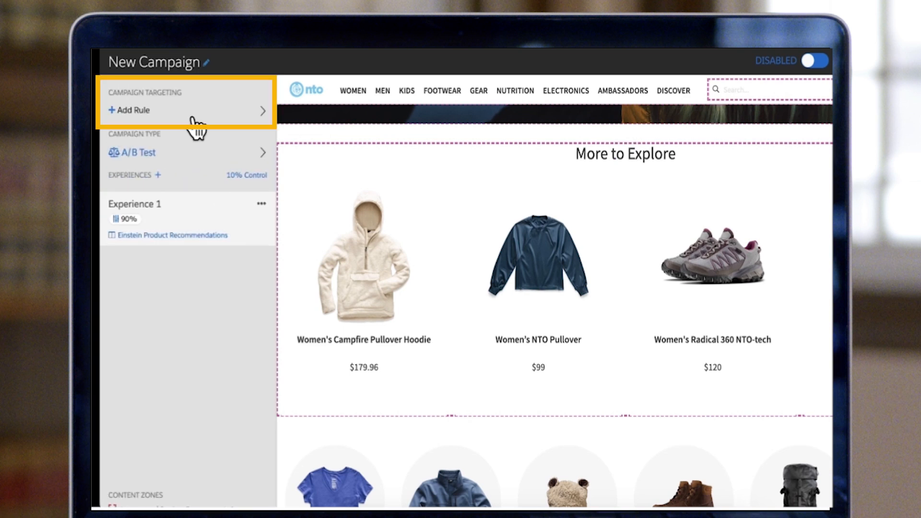
{"action": "mouse_move", "coordinate": [200, 115]}
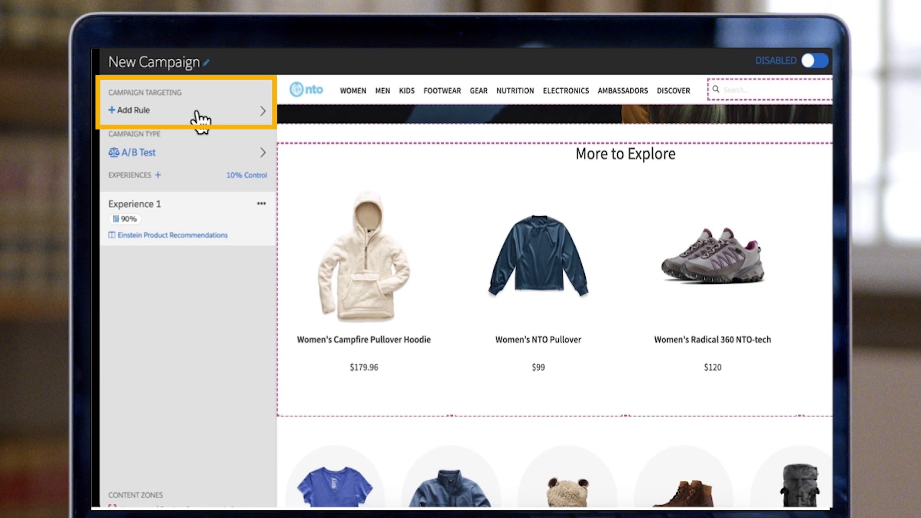
- Show the A/B Test campaign type panel with the 90% Experience 1 / 10% Control split
{"action": "left_click", "coordinate": [141, 152]}
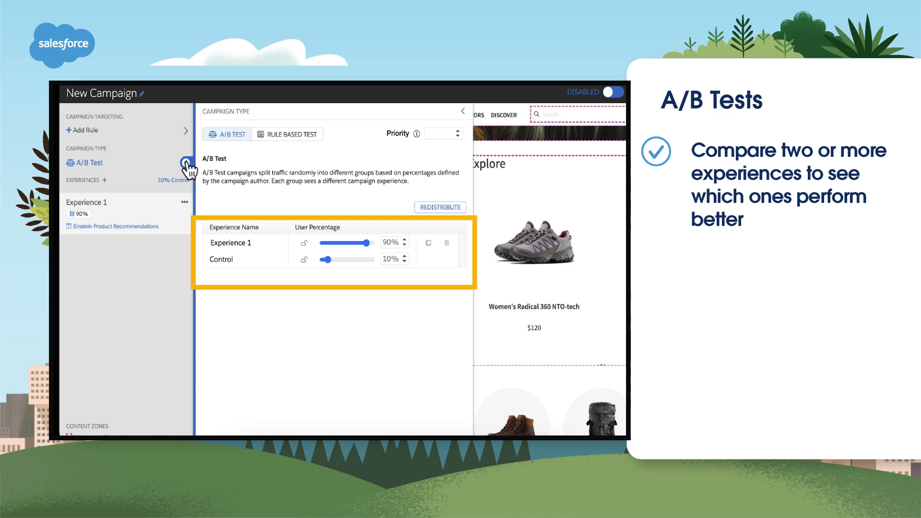
{"action": "left_click", "coordinate": [282, 134]}
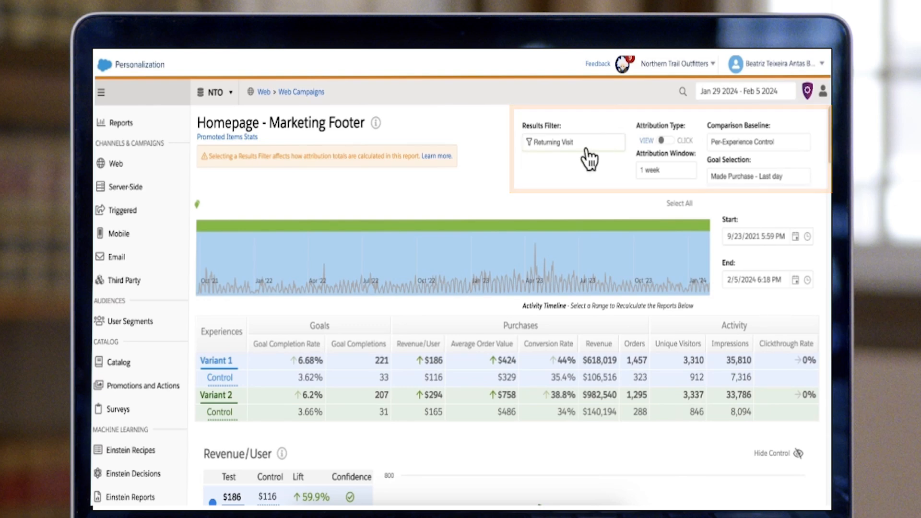
- Filter the Homepage - Marketing Footer report to Returning Visit under Visit Status
{"action": "left_click", "coordinate": [572, 141]}
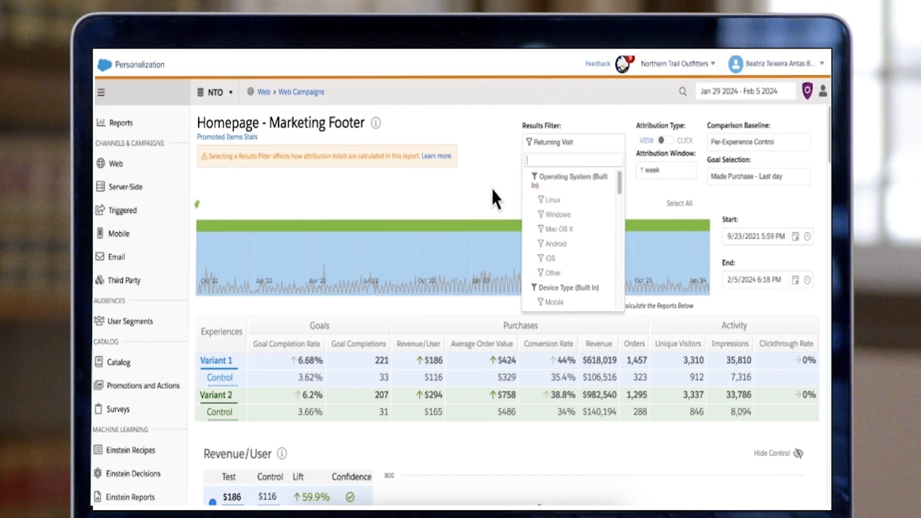
{"action": "left_click", "coordinate": [573, 143]}
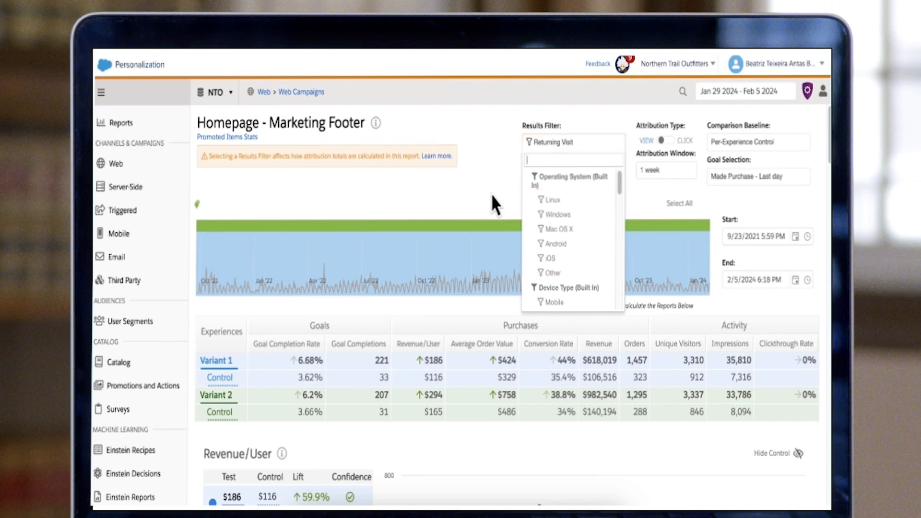
{"action": "left_click", "coordinate": [293, 369]}
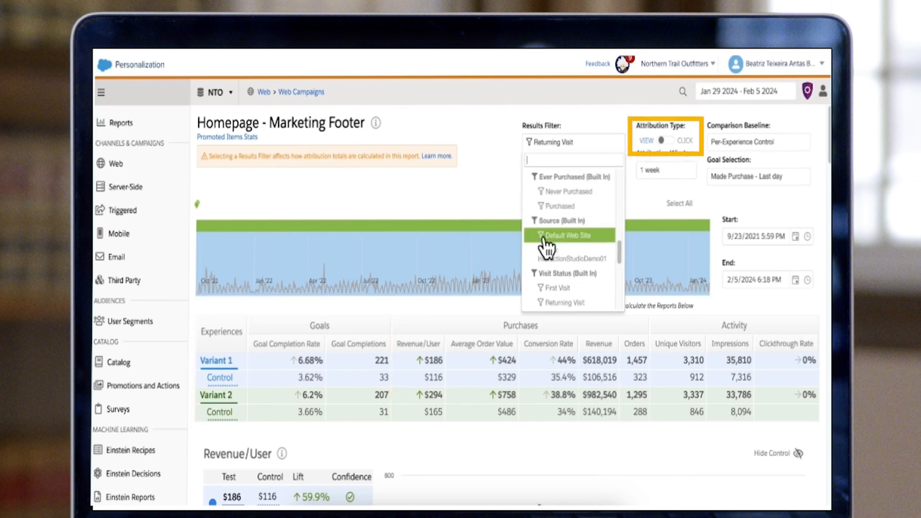
{"action": "left_click", "coordinate": [567, 235]}
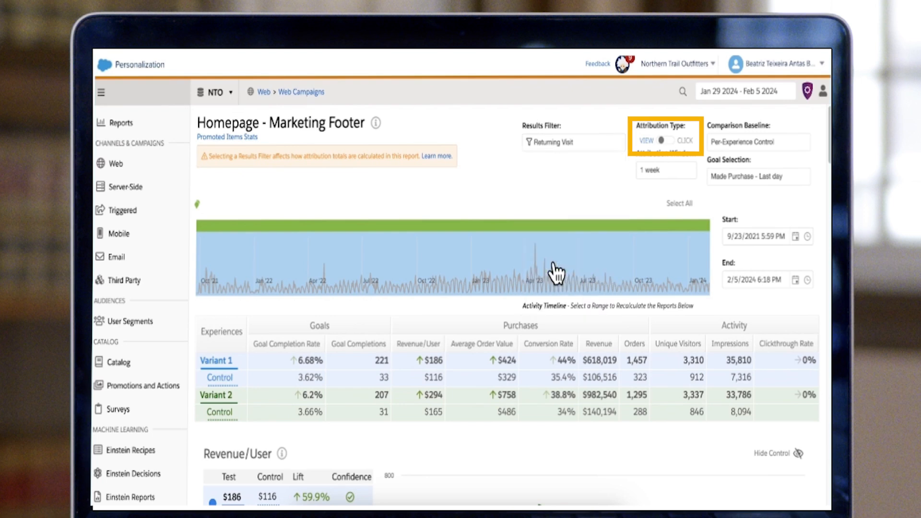
{"action": "mouse_move", "coordinate": [693, 173]}
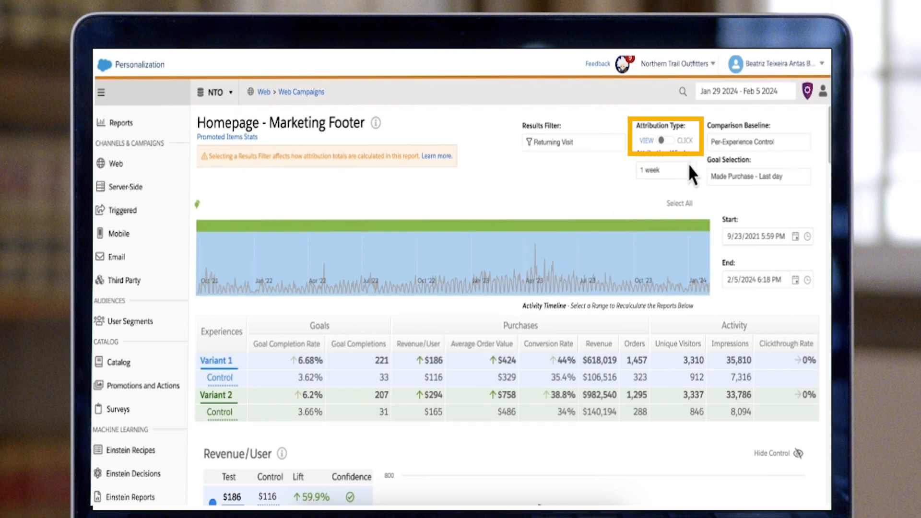
{"action": "left_click", "coordinate": [662, 139]}
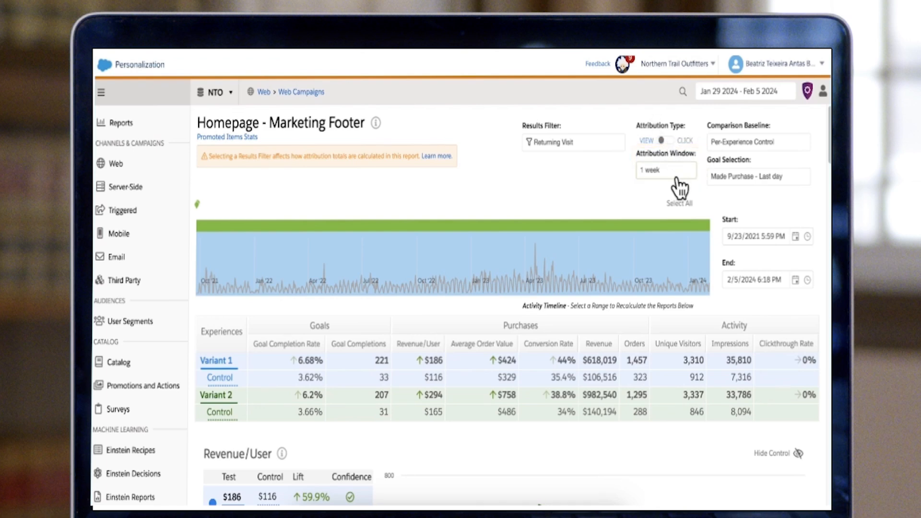
{"action": "left_click", "coordinate": [665, 171]}
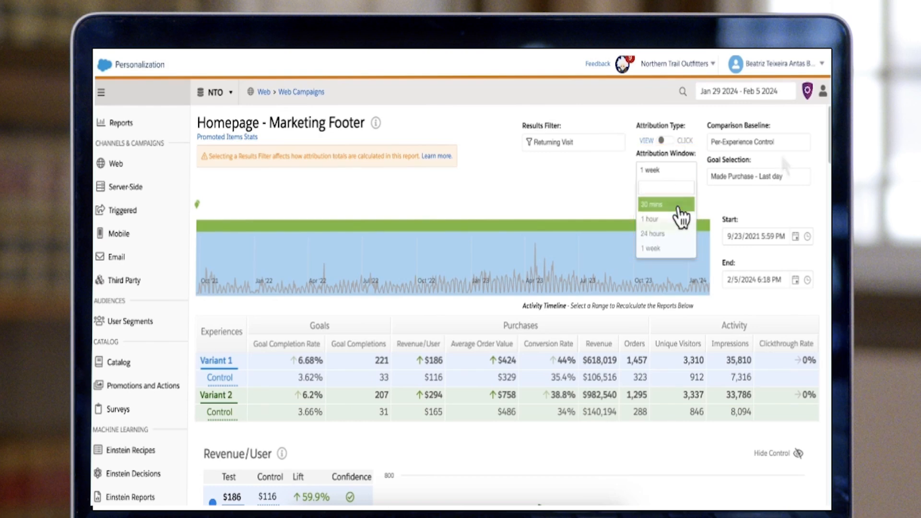
{"action": "left_click", "coordinate": [651, 247]}
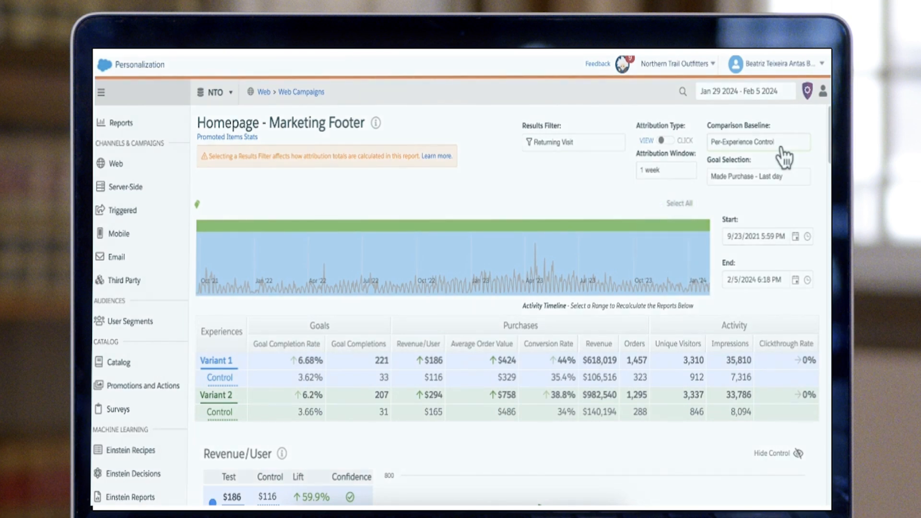
{"action": "left_click", "coordinate": [757, 142]}
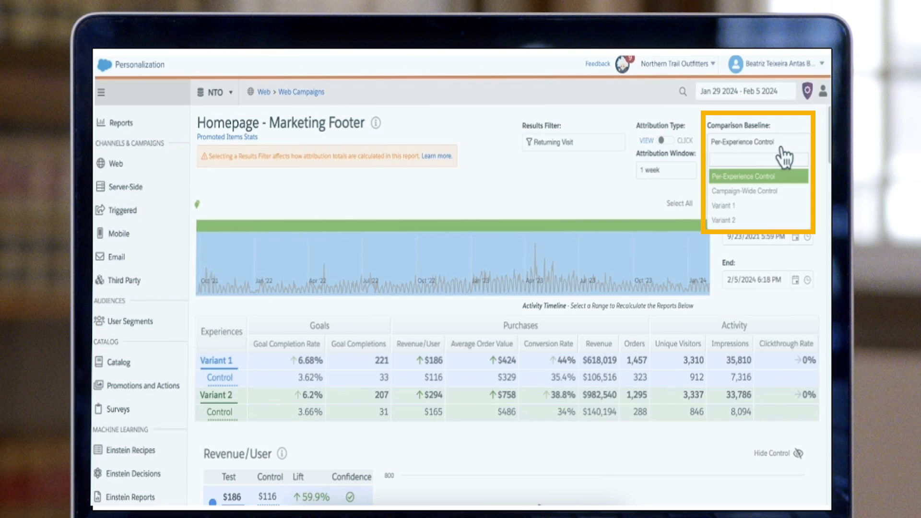
{"action": "mouse_move", "coordinate": [783, 157]}
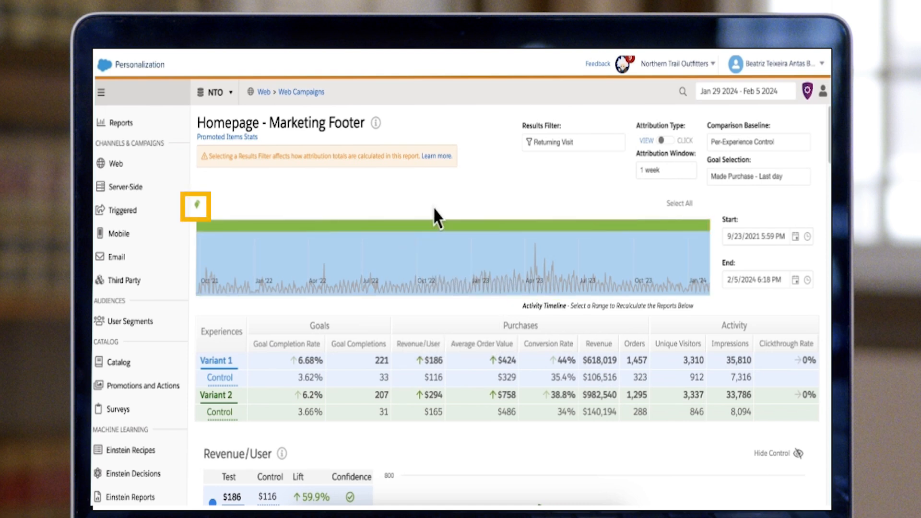
{"action": "mouse_move", "coordinate": [197, 229]}
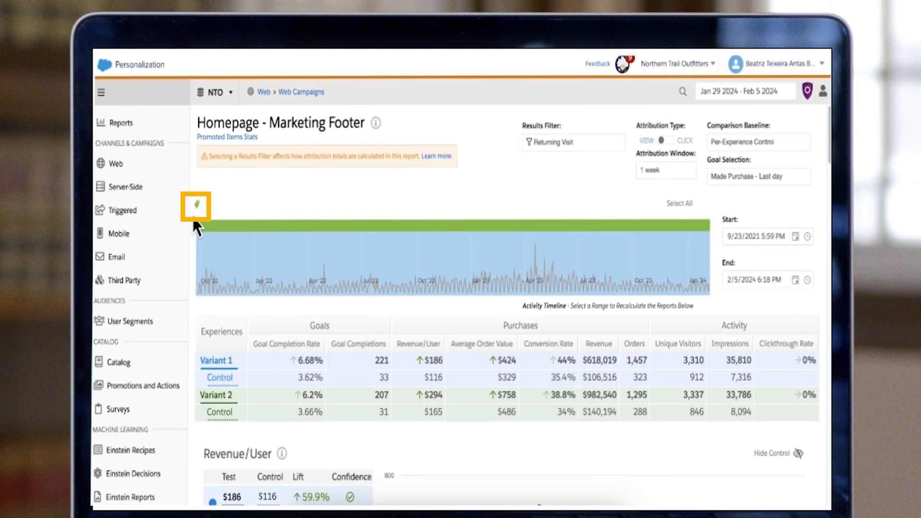
{"action": "mouse_move", "coordinate": [195, 206]}
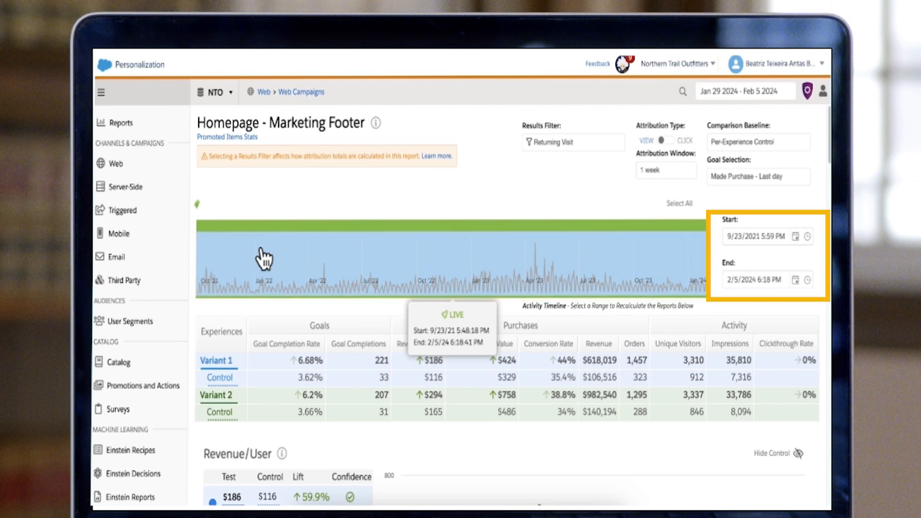
{"action": "mouse_move", "coordinate": [349, 272]}
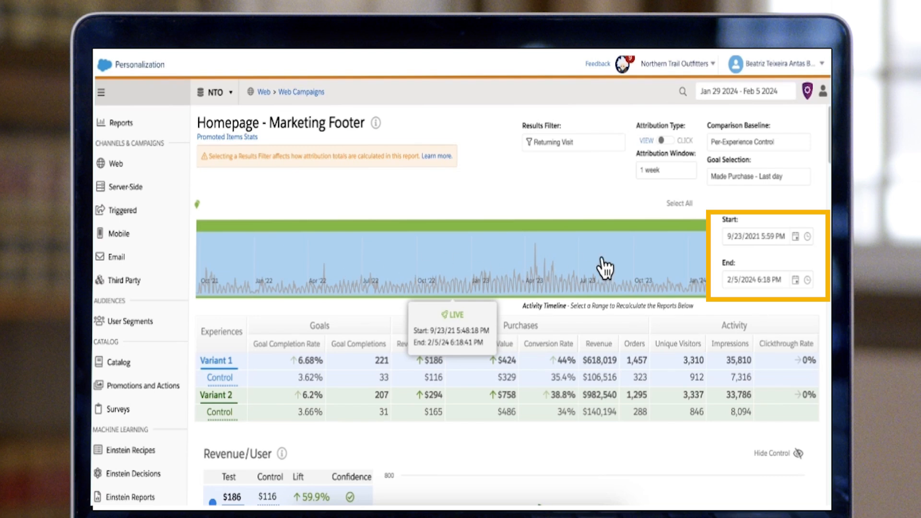
{"action": "left_click", "coordinate": [761, 236]}
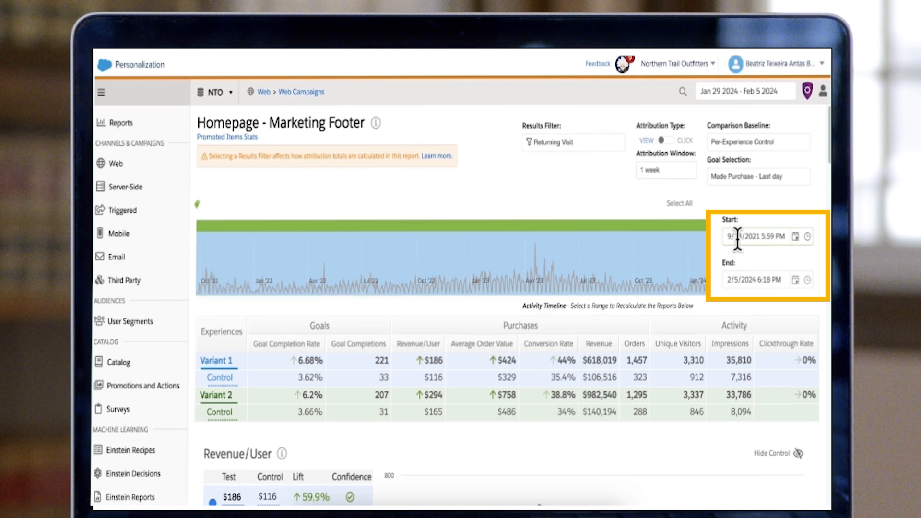
{"action": "mouse_move", "coordinate": [234, 408]}
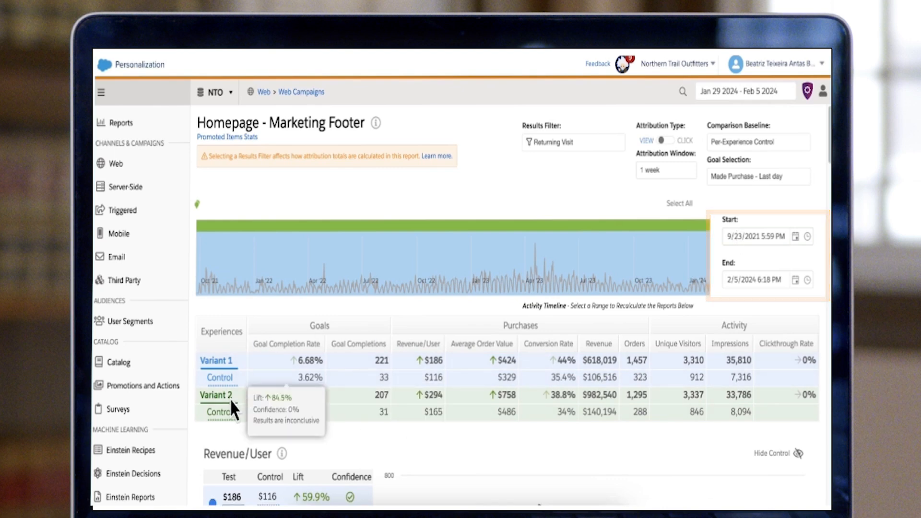
{"action": "mouse_move", "coordinate": [249, 399]}
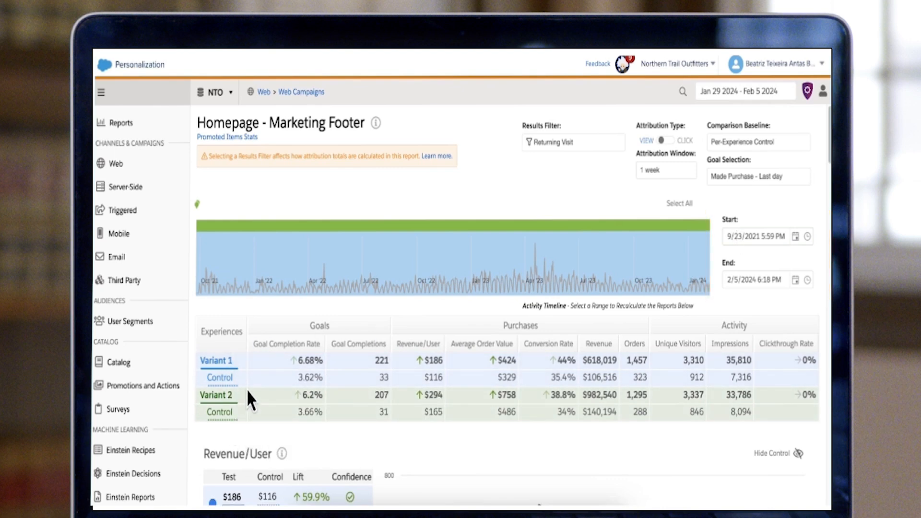
{"action": "left_click", "coordinate": [286, 343]}
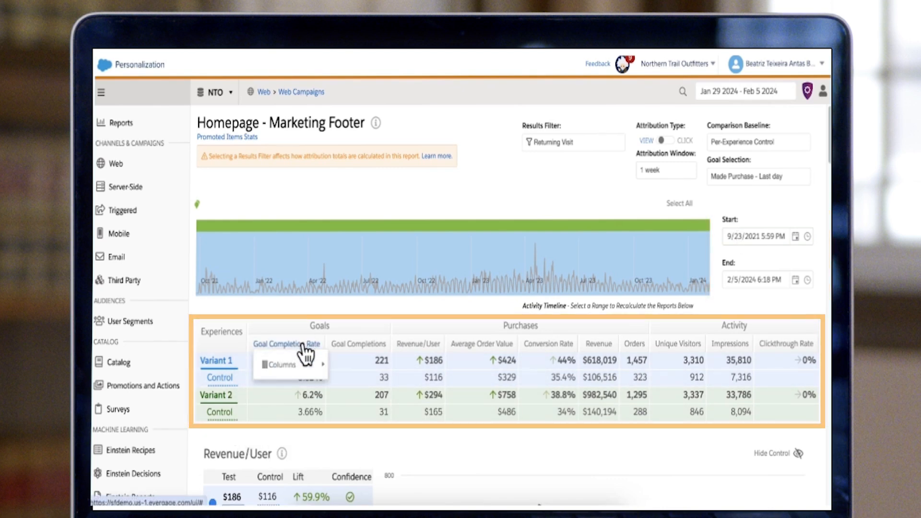
{"action": "left_click", "coordinate": [282, 364]}
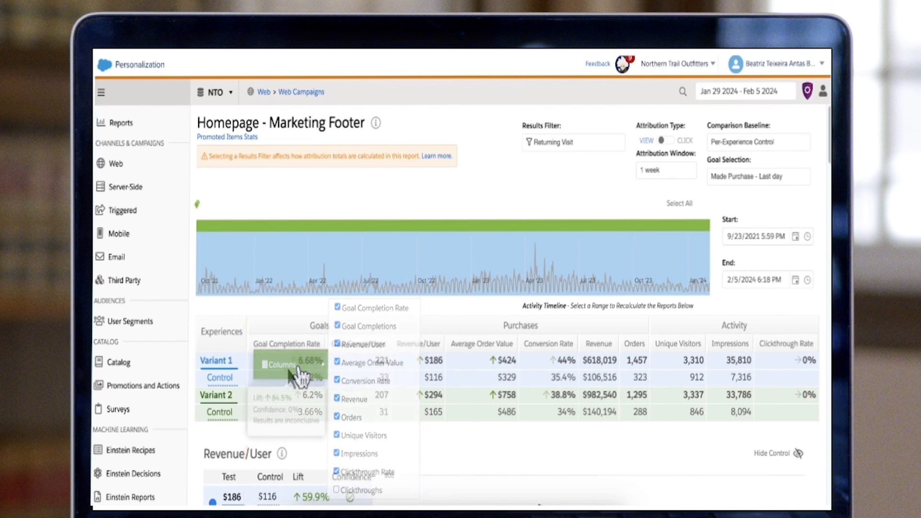
{"action": "left_click", "coordinate": [279, 364]}
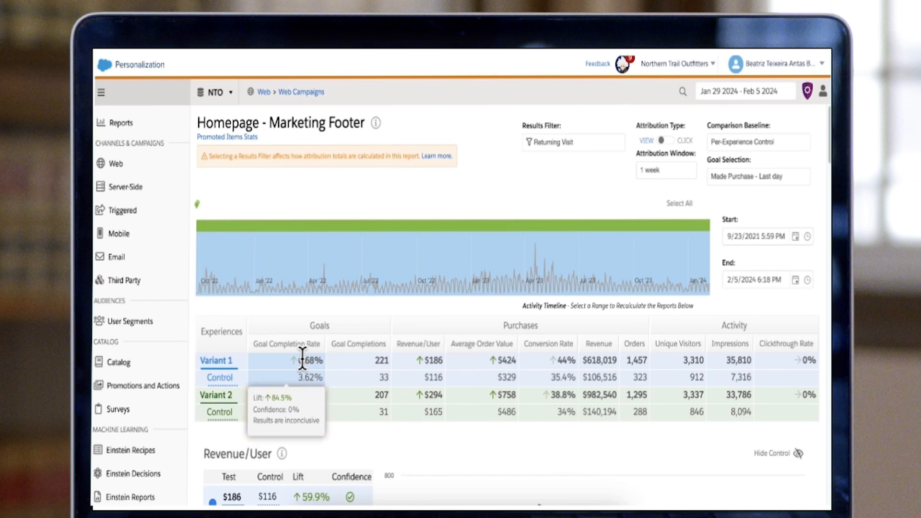
{"action": "mouse_move", "coordinate": [392, 327]}
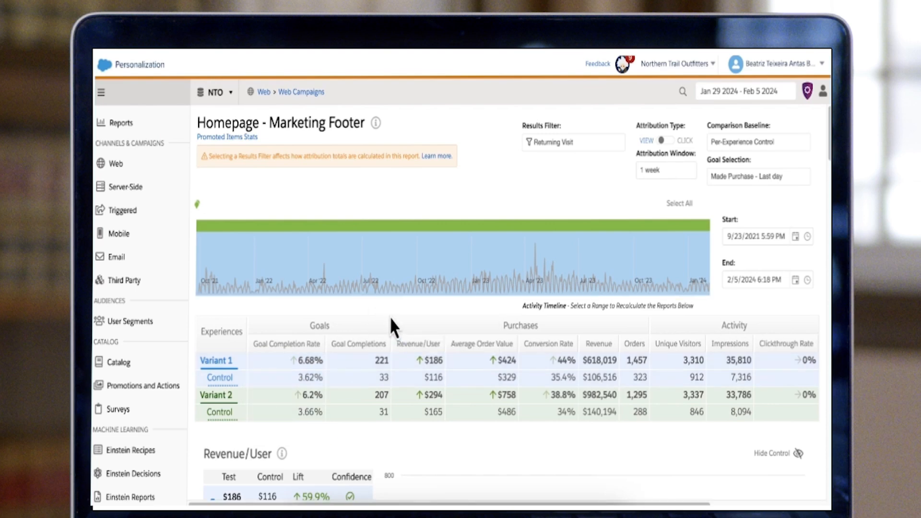
- Scroll down to the Revenue/User, Average Order Value and Conversion Rate charts
{"action": "scroll", "scroll_direction": "down", "scroll_amount": 3}
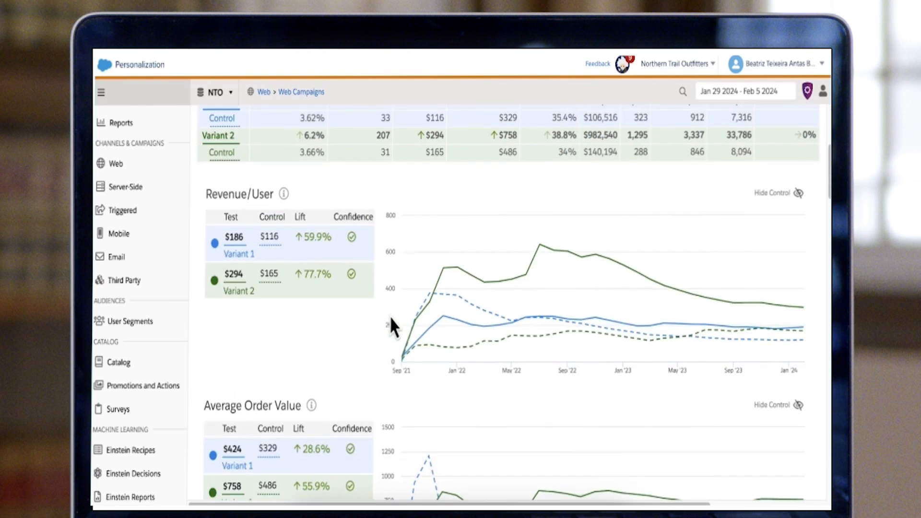
{"action": "scroll", "scroll_direction": "down", "scroll_amount": 3}
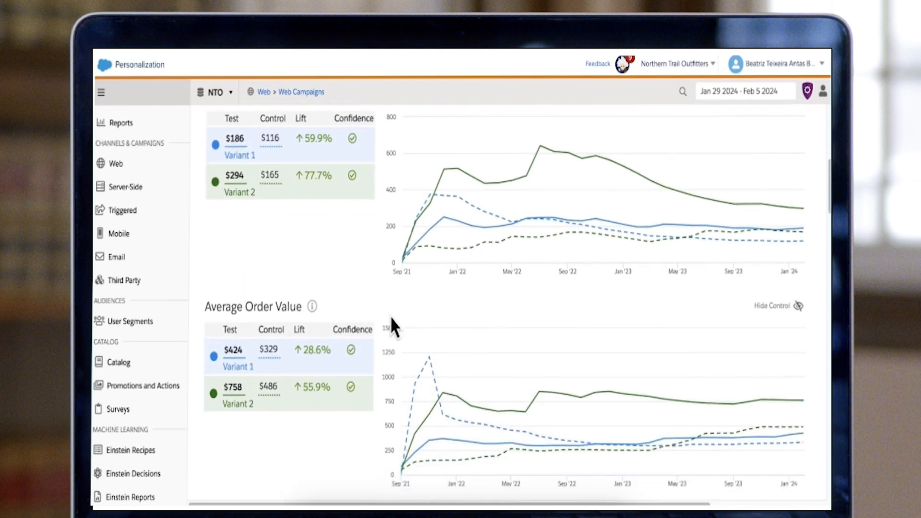
{"action": "scroll", "scroll_direction": "down", "scroll_amount": 3}
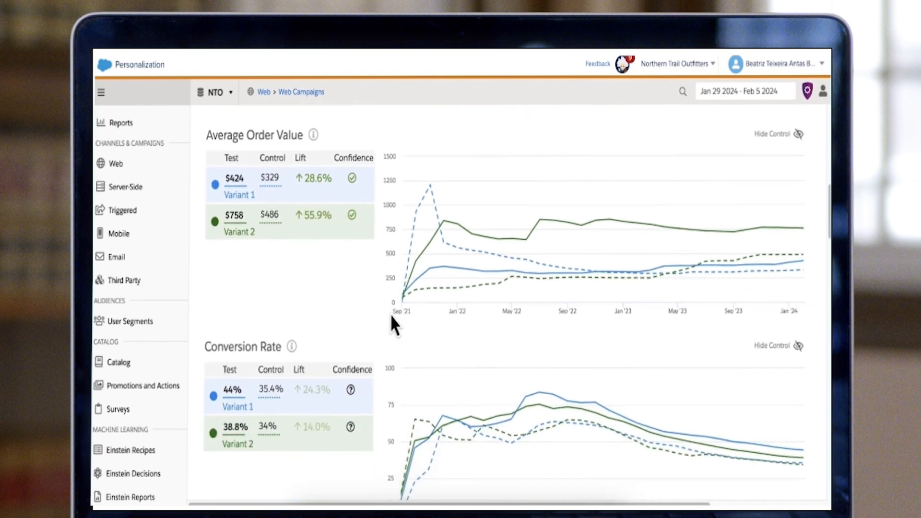